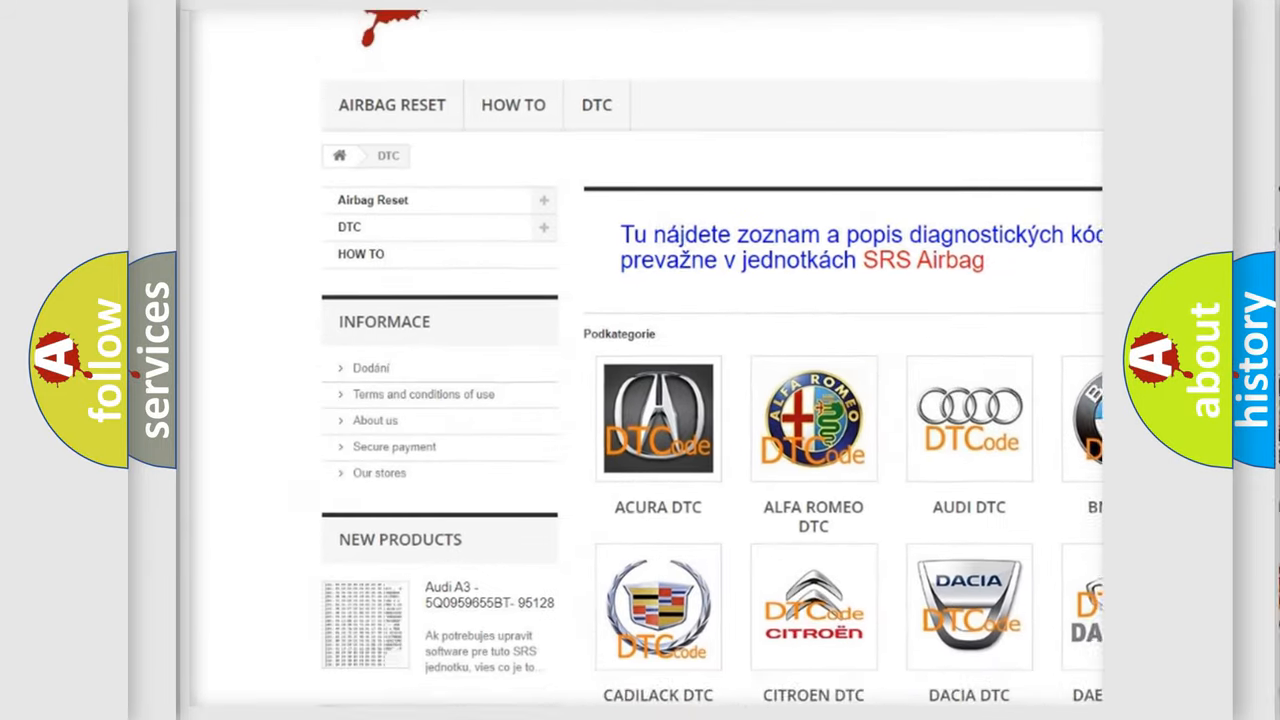
scroll("down", 3)
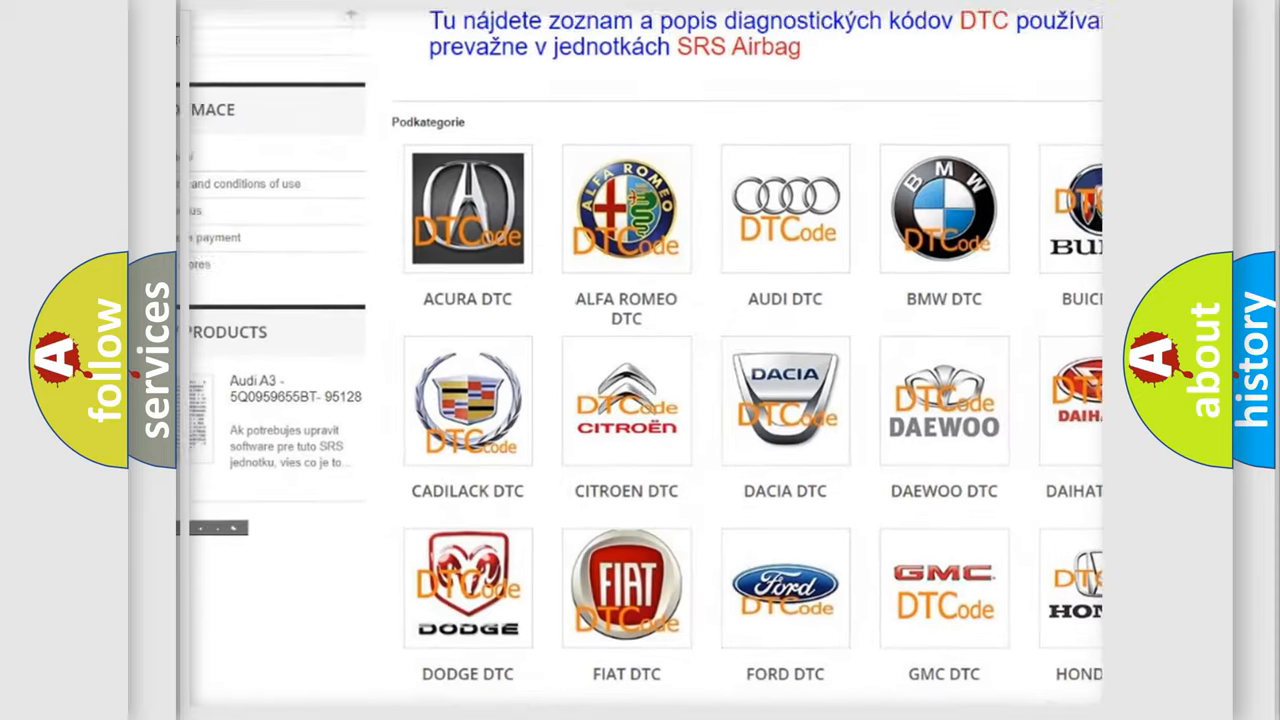
scroll("down", 3)
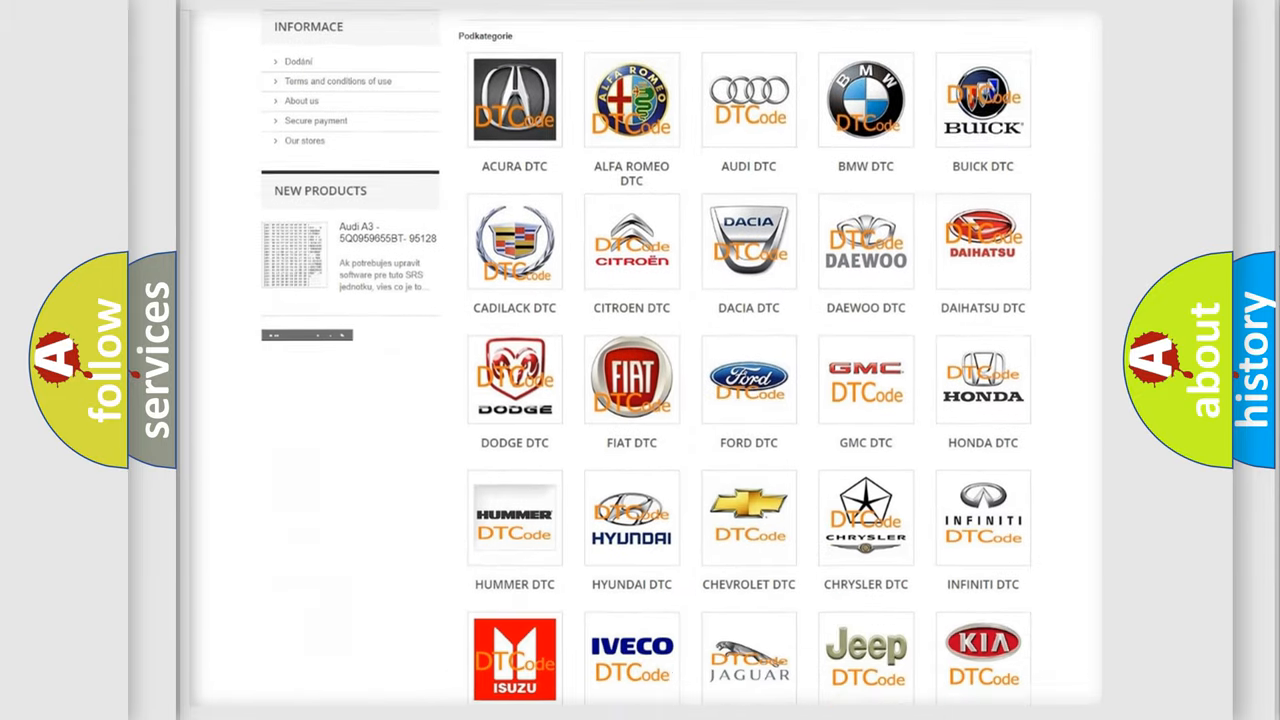
scroll("down", 3)
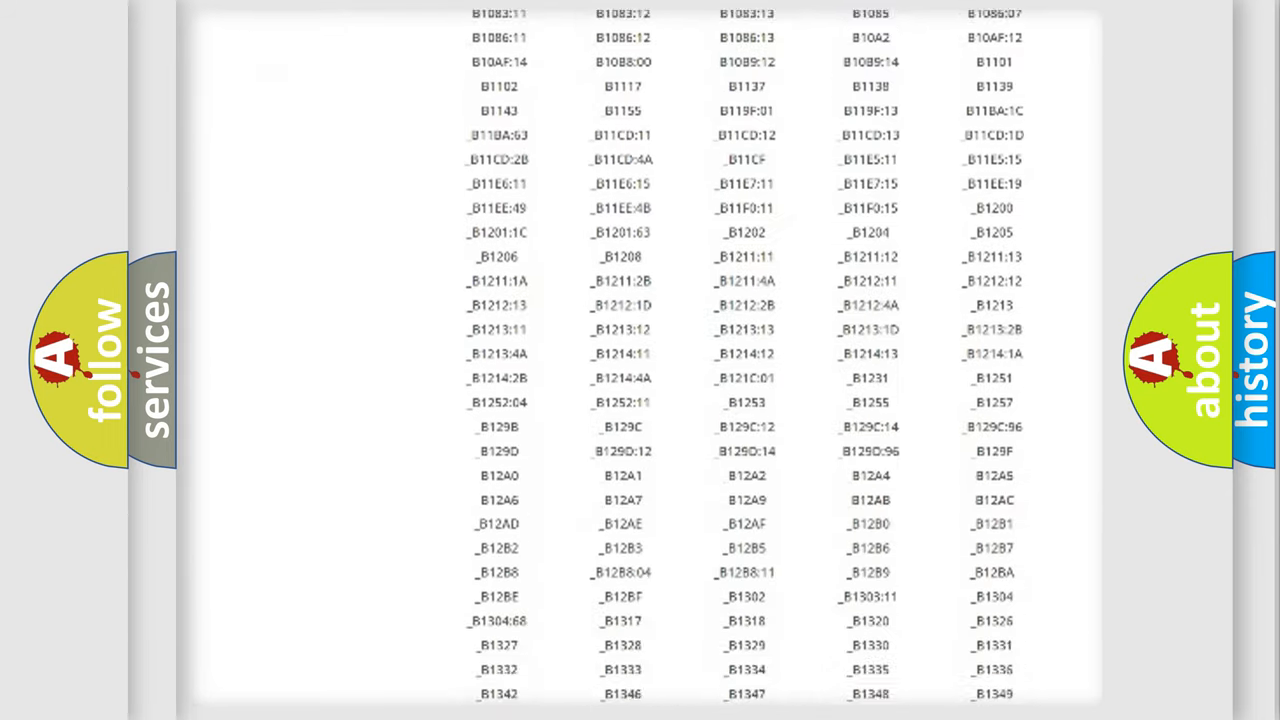
scroll("down", 3)
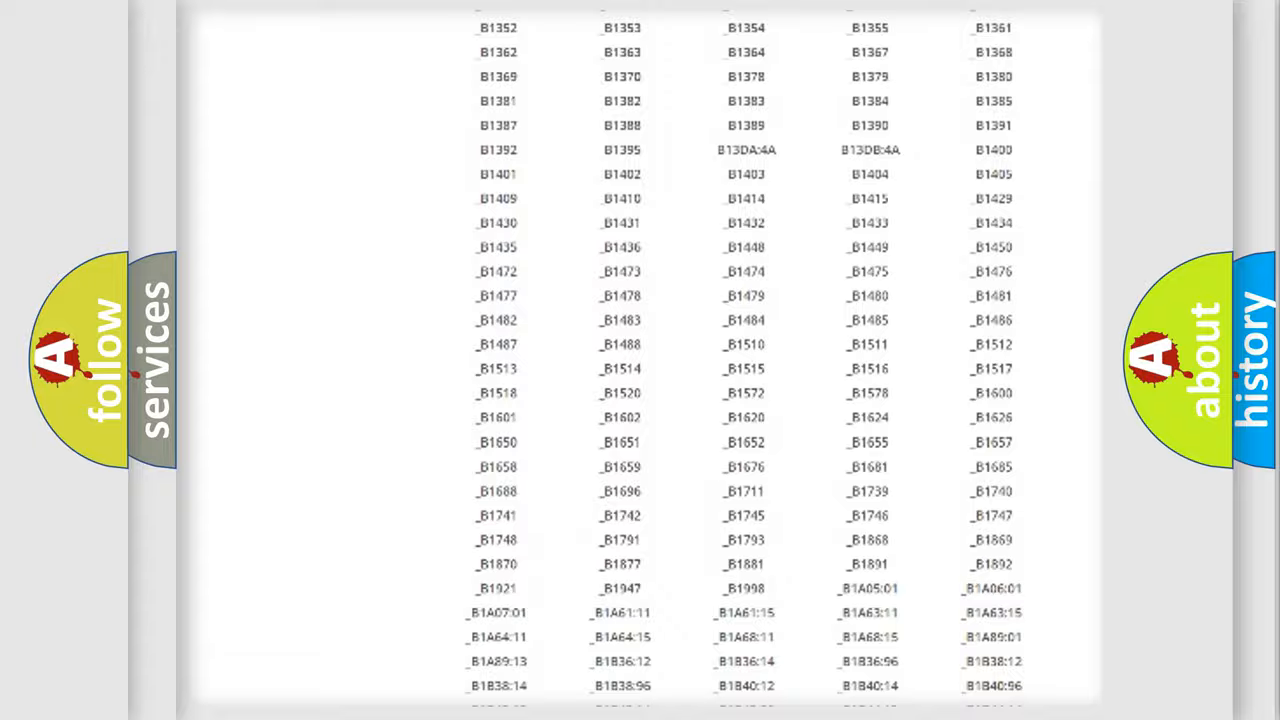